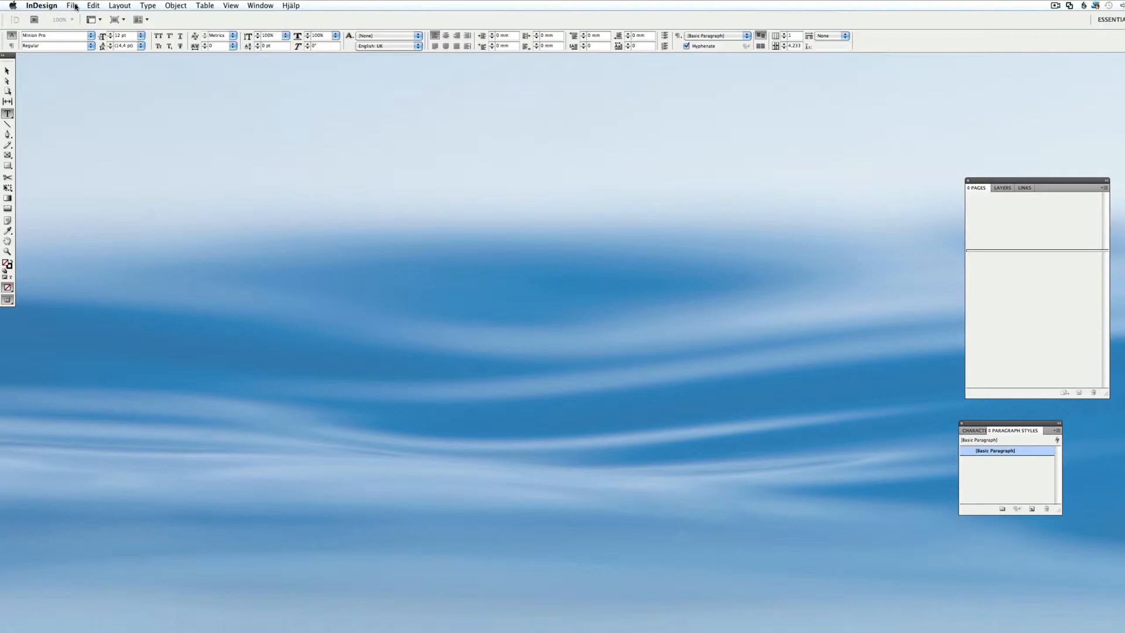
Step: Make A5 (148 × 210 mm, facing pages, print intent) the default in Document Setup
{"action": "left_click", "coordinate": [71, 4]}
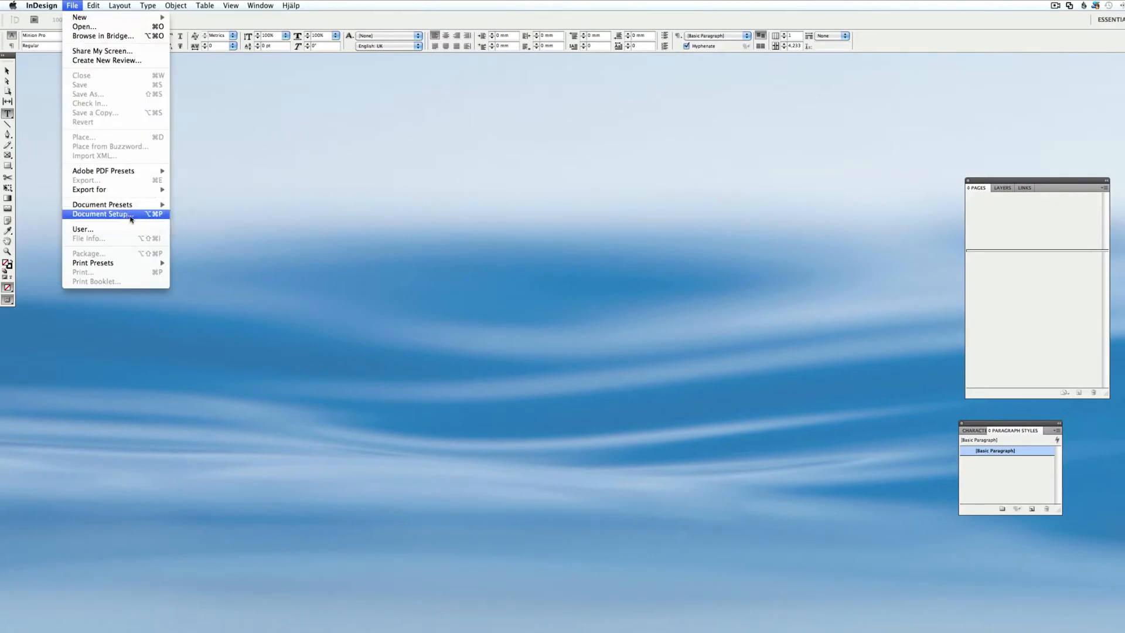
{"action": "left_click", "coordinate": [101, 213]}
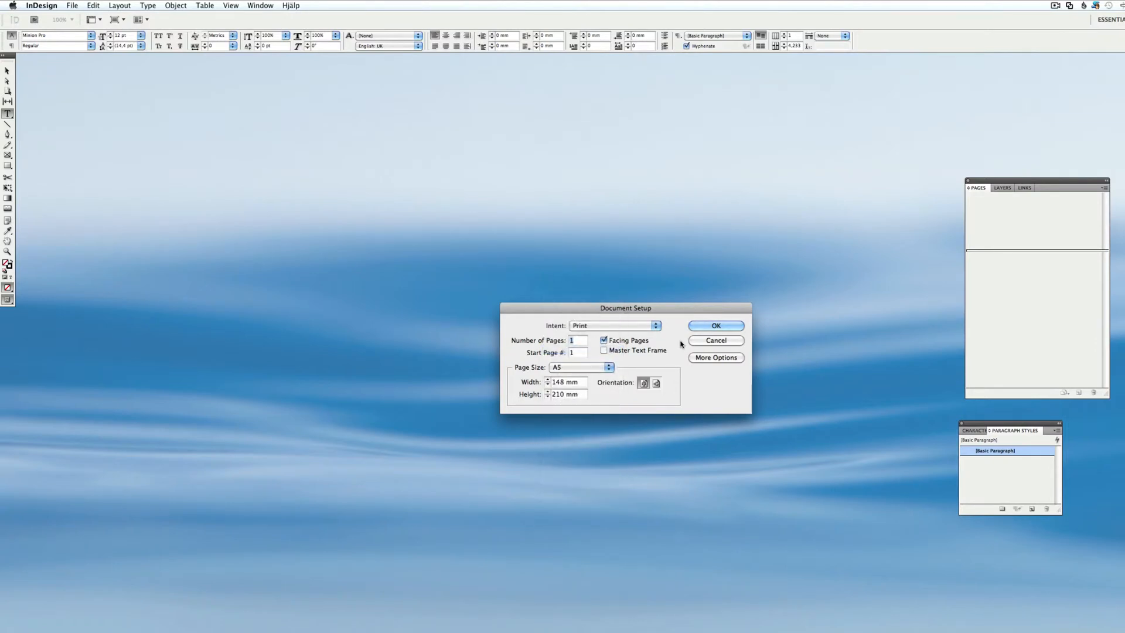
{"action": "left_click", "coordinate": [715, 325]}
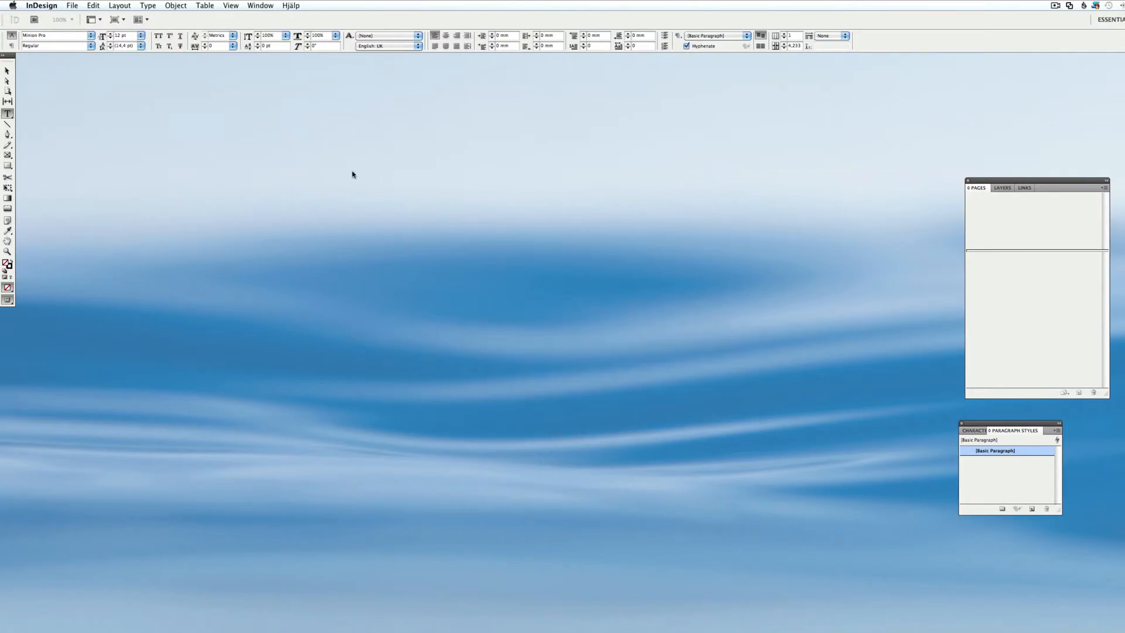
Step: Make 10 mm margins on all four sides with one column the default in Margins and Columns
{"action": "left_click", "coordinate": [119, 6]}
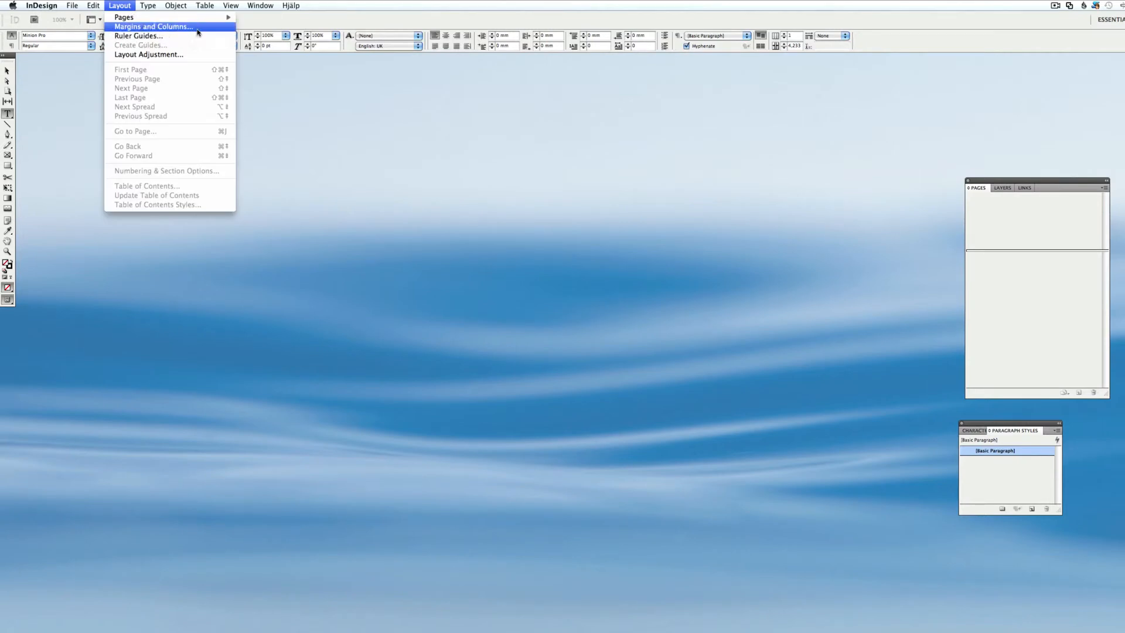
{"action": "left_click", "coordinate": [152, 27]}
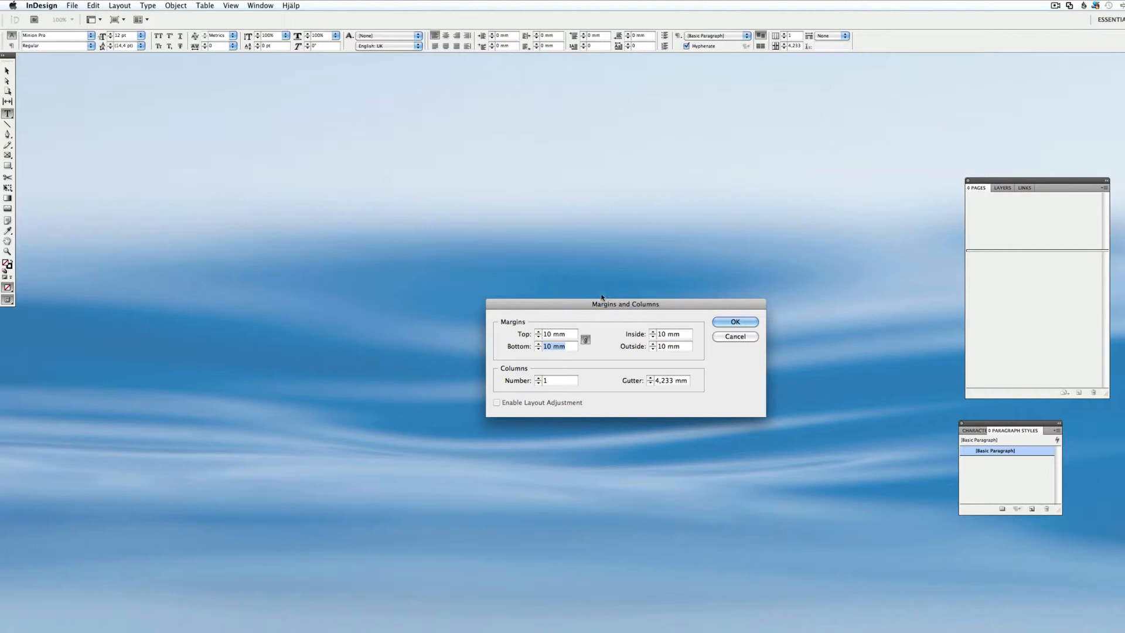
{"action": "left_click", "coordinate": [734, 321]}
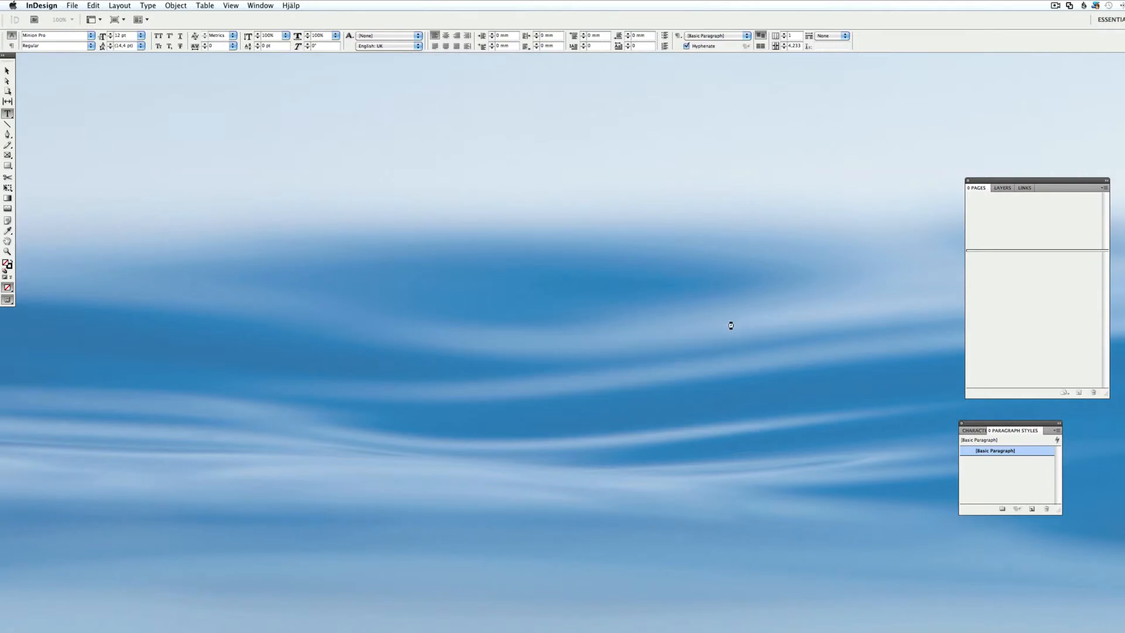
{"action": "mouse_move", "coordinate": [79, 68]}
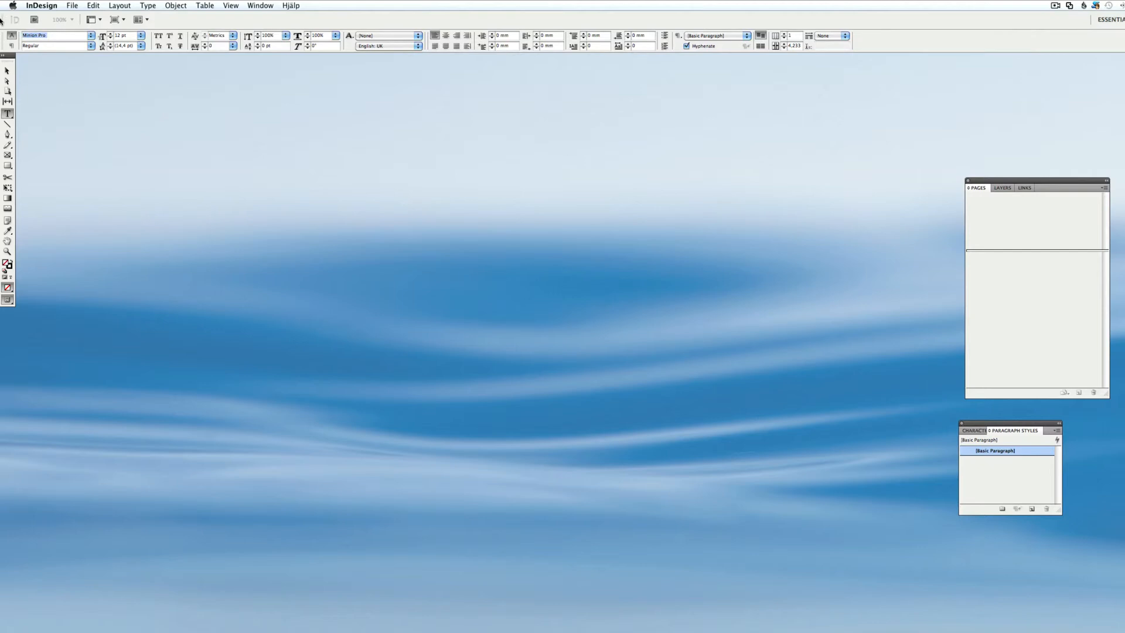
Step: Set the default font to Helvetica in the Control panel and choose a new default point size
{"action": "left_click", "coordinate": [54, 35]}
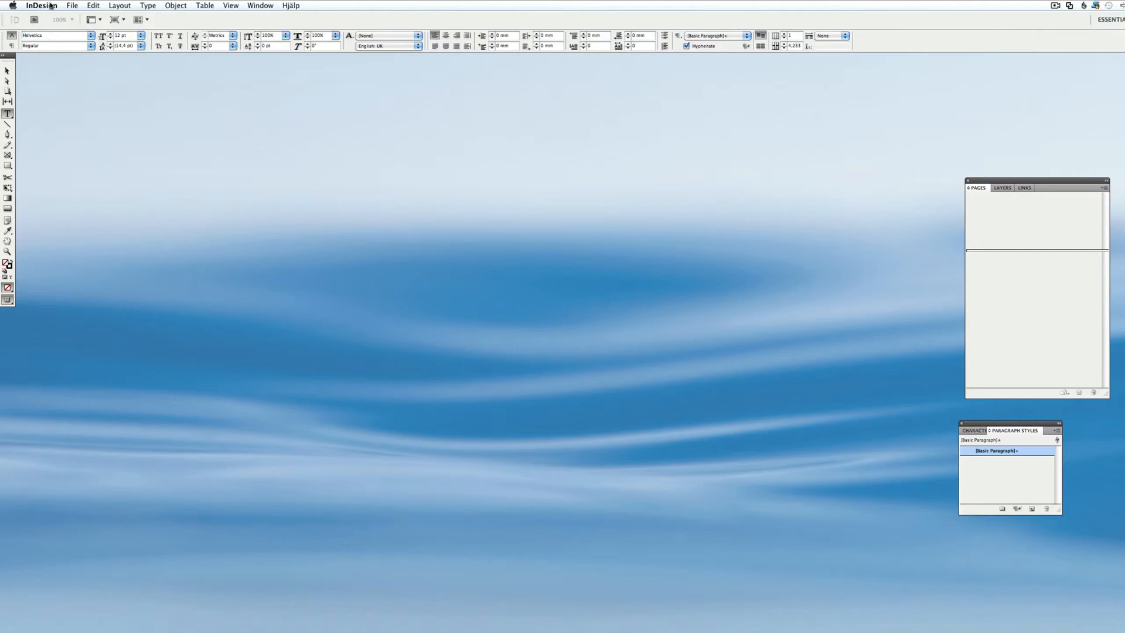
{"action": "left_click", "coordinate": [142, 35]}
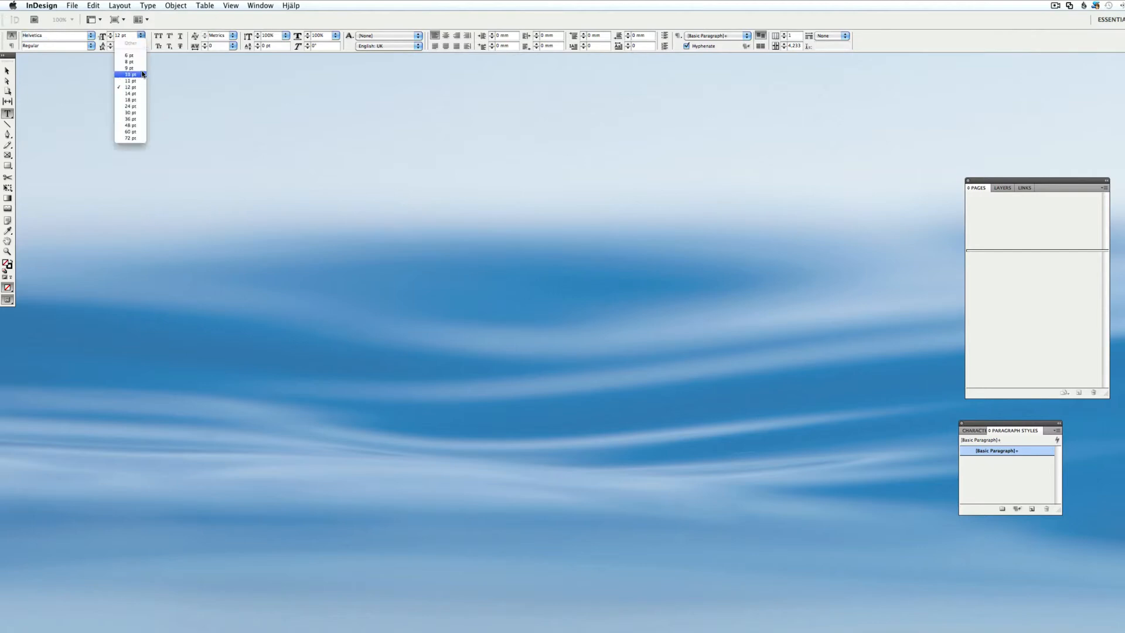
{"action": "left_click", "coordinate": [129, 75]}
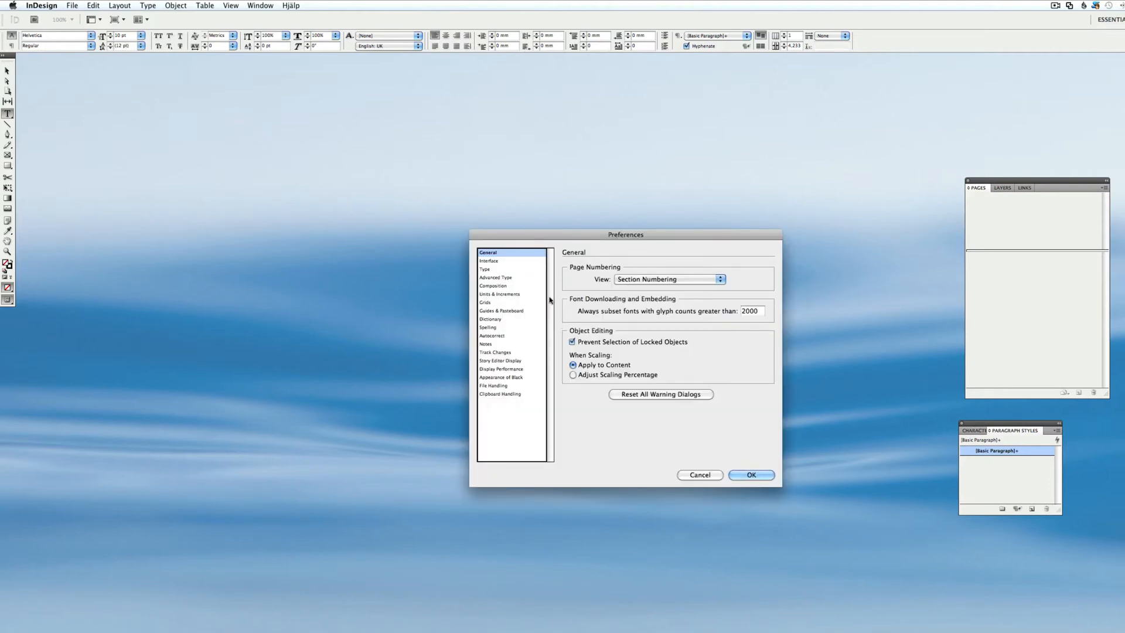
Step: In Preferences set the baseline grid start to 0 and ruler units to points, then confirm
{"action": "left_click", "coordinate": [485, 302]}
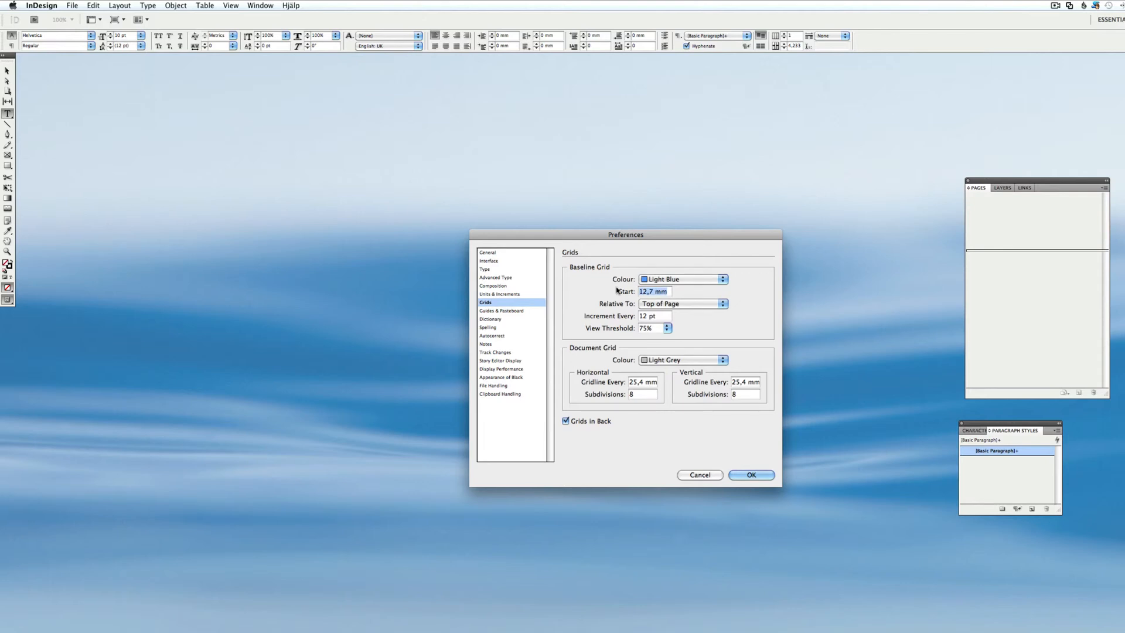
{"action": "type", "text": "0"}
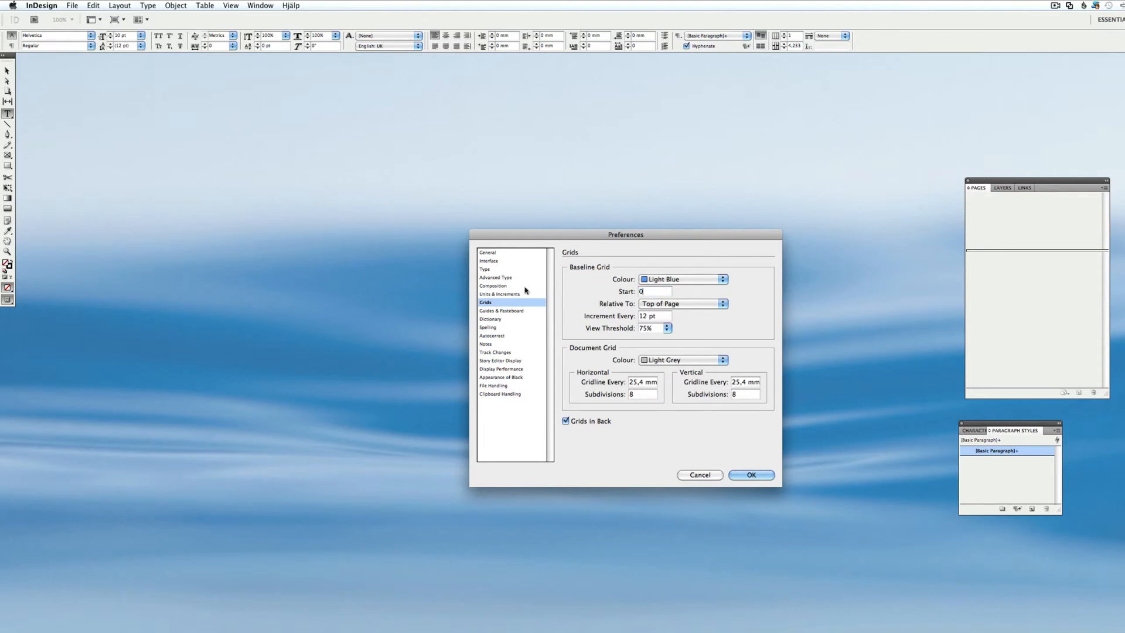
{"action": "left_click", "coordinate": [499, 294]}
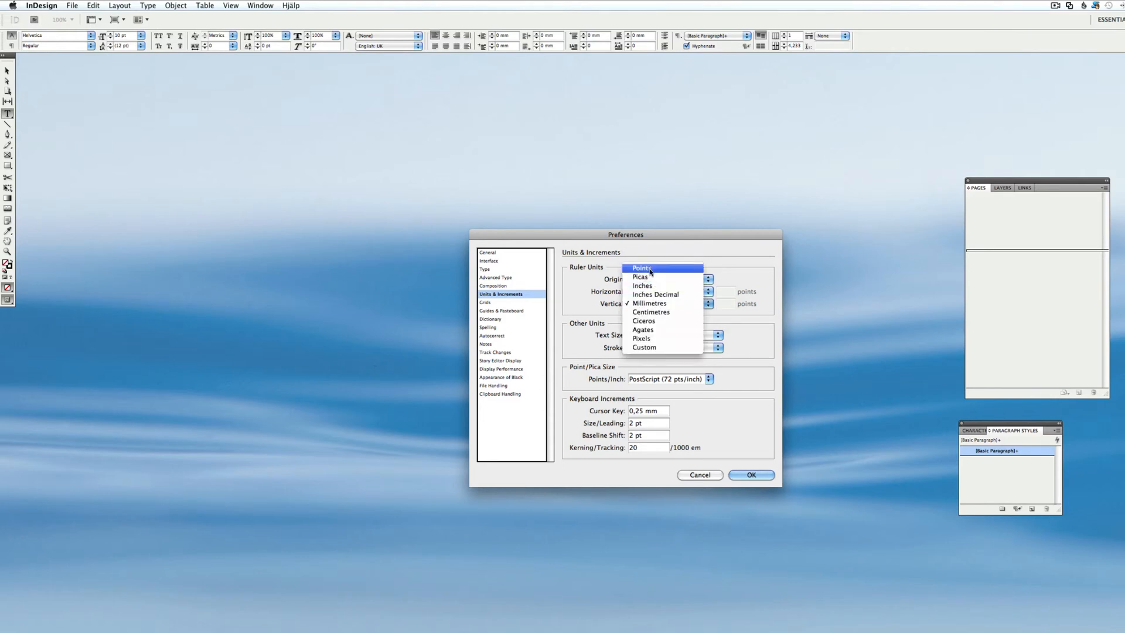
{"action": "left_click", "coordinate": [750, 475]}
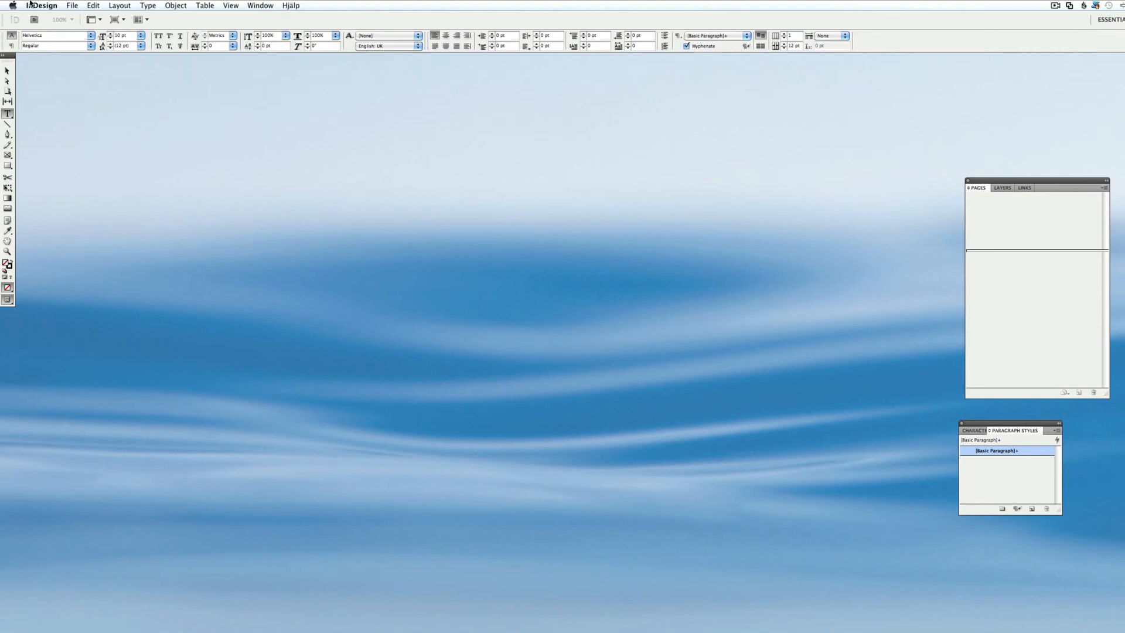
Step: Create a new document from the default A5 preset and confirm its settings
{"action": "left_click", "coordinate": [72, 5]}
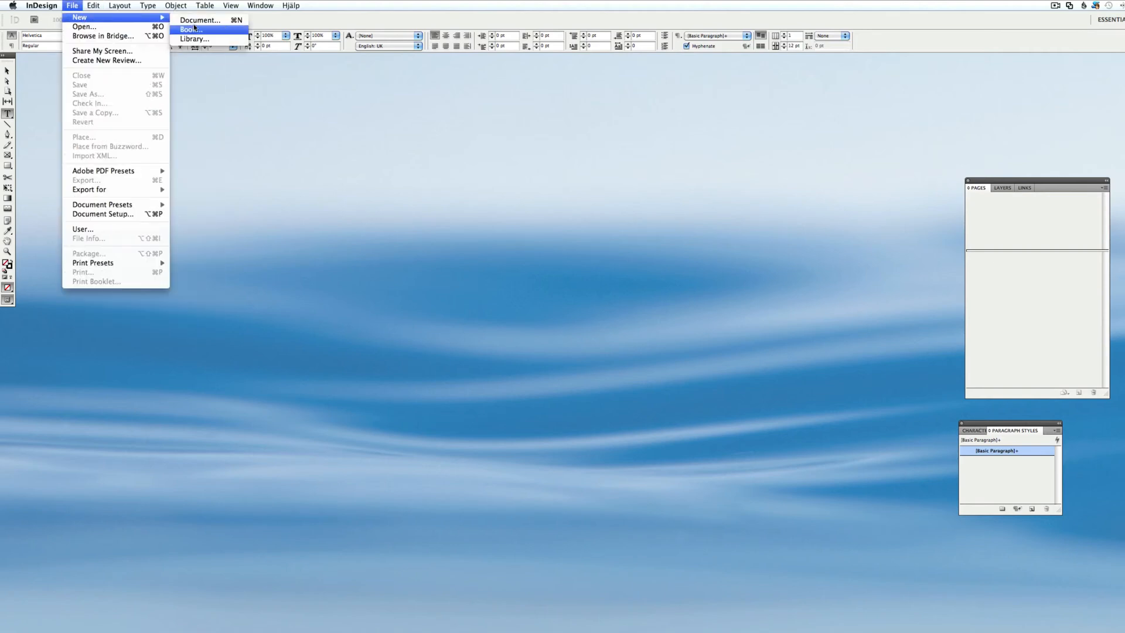
{"action": "left_click", "coordinate": [199, 20]}
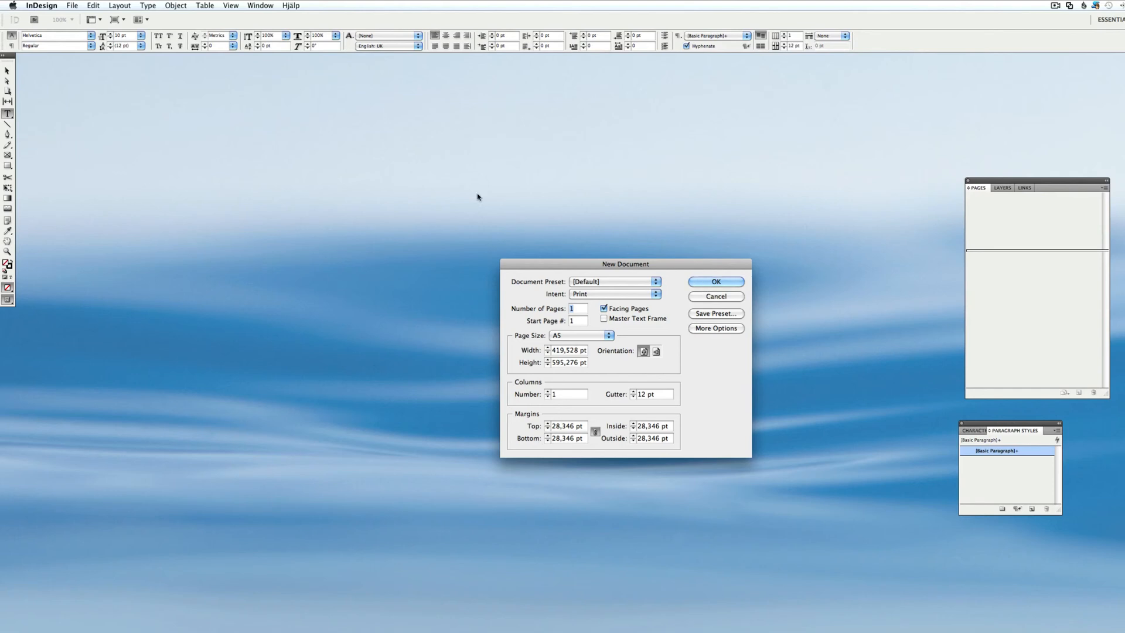
{"action": "left_click", "coordinate": [715, 280]}
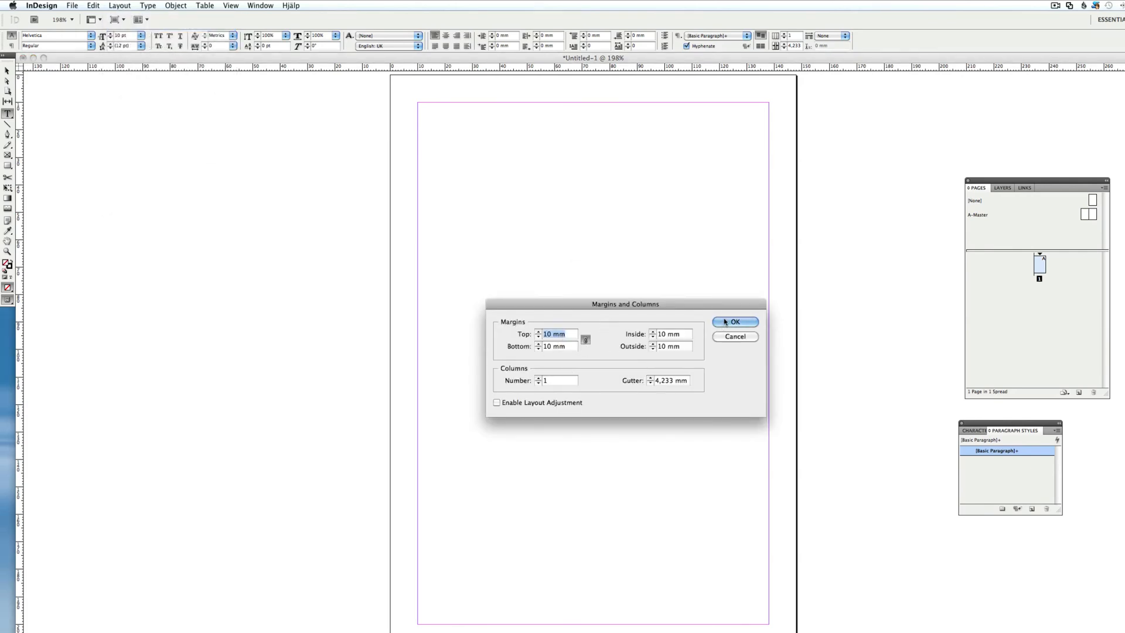
Step: Keep 10 mm margins on the new A5 page and confirm, leaving the blank page with guides
{"action": "left_click", "coordinate": [734, 321]}
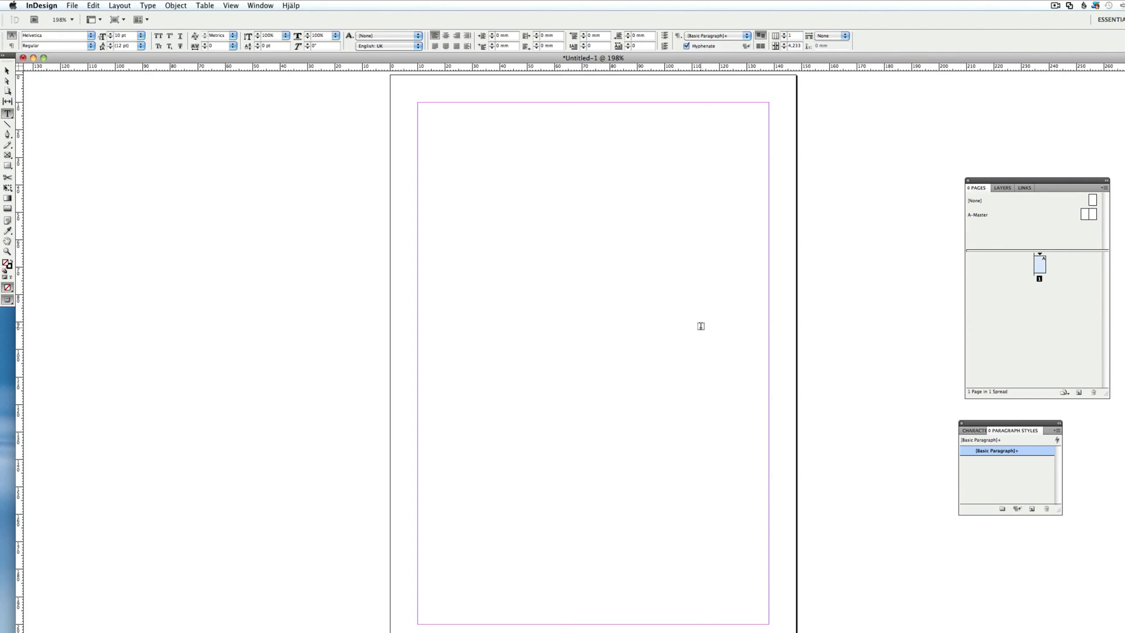